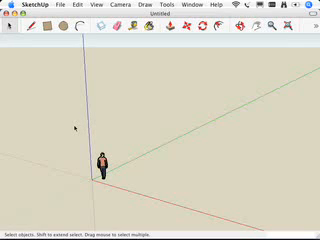
Start a line with the Line tool and watch its length (about 32 feet) in the VCB
left_click(98, 160)
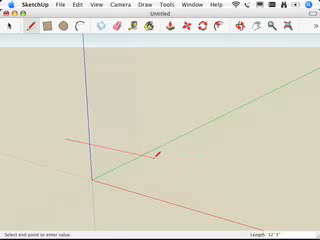
mouse_move(158, 158)
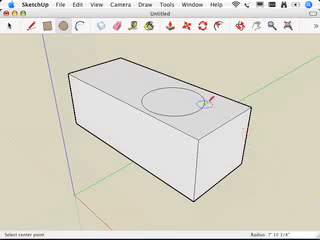
mouse_move(178, 101)
type("20'")
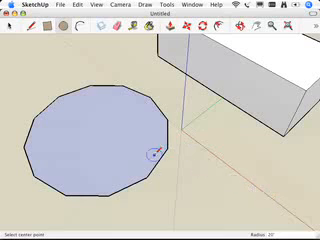
mouse_move(150, 152)
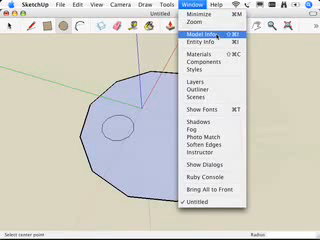
In Model Info > Units, list the length format options, with Architectural still current
left_click(205, 38)
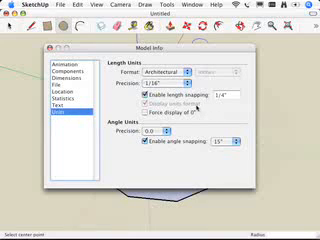
left_click(155, 78)
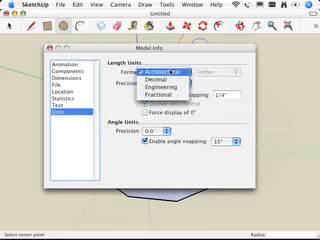